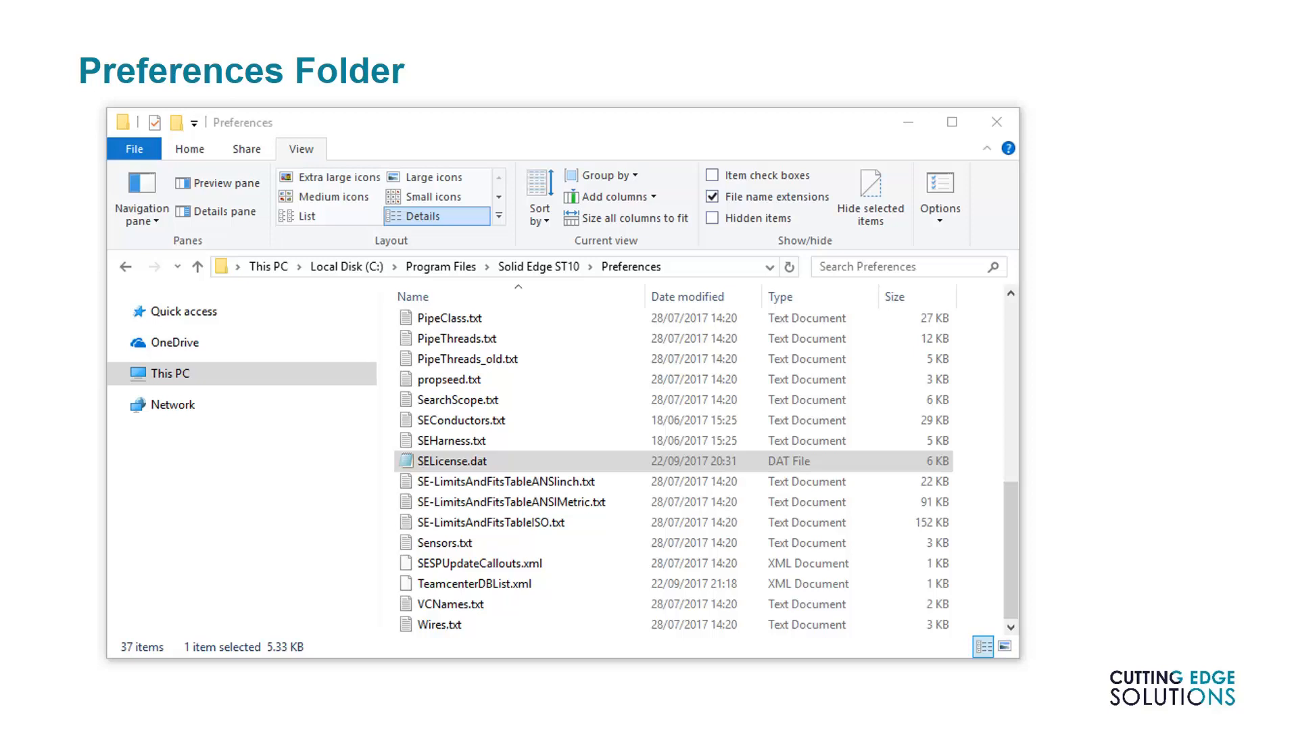
Step: Advance from the Preferences Folder slide to the License Utility slide
{"action": "double_click", "coordinate": [451, 461]}
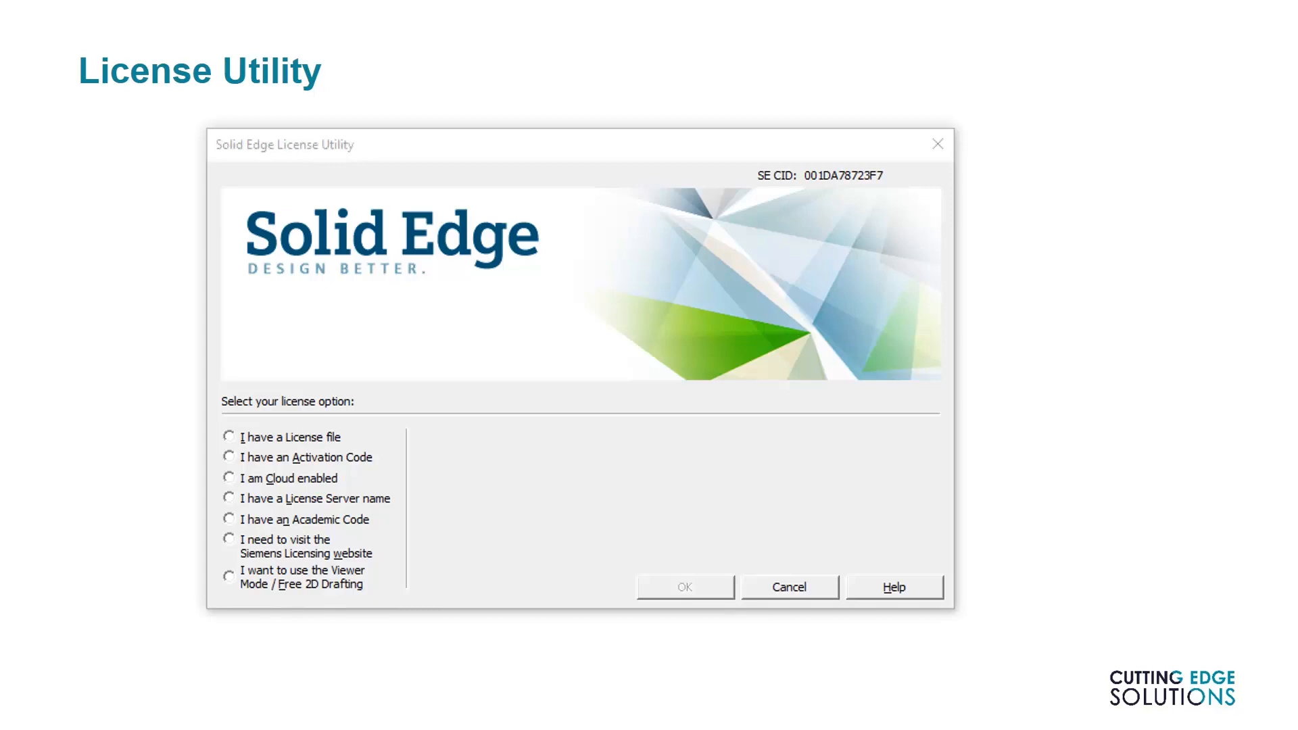
Step: Advance to the Accessing GTAC slide showing the Siemens license management page
{"action": "key", "text": "Right"}
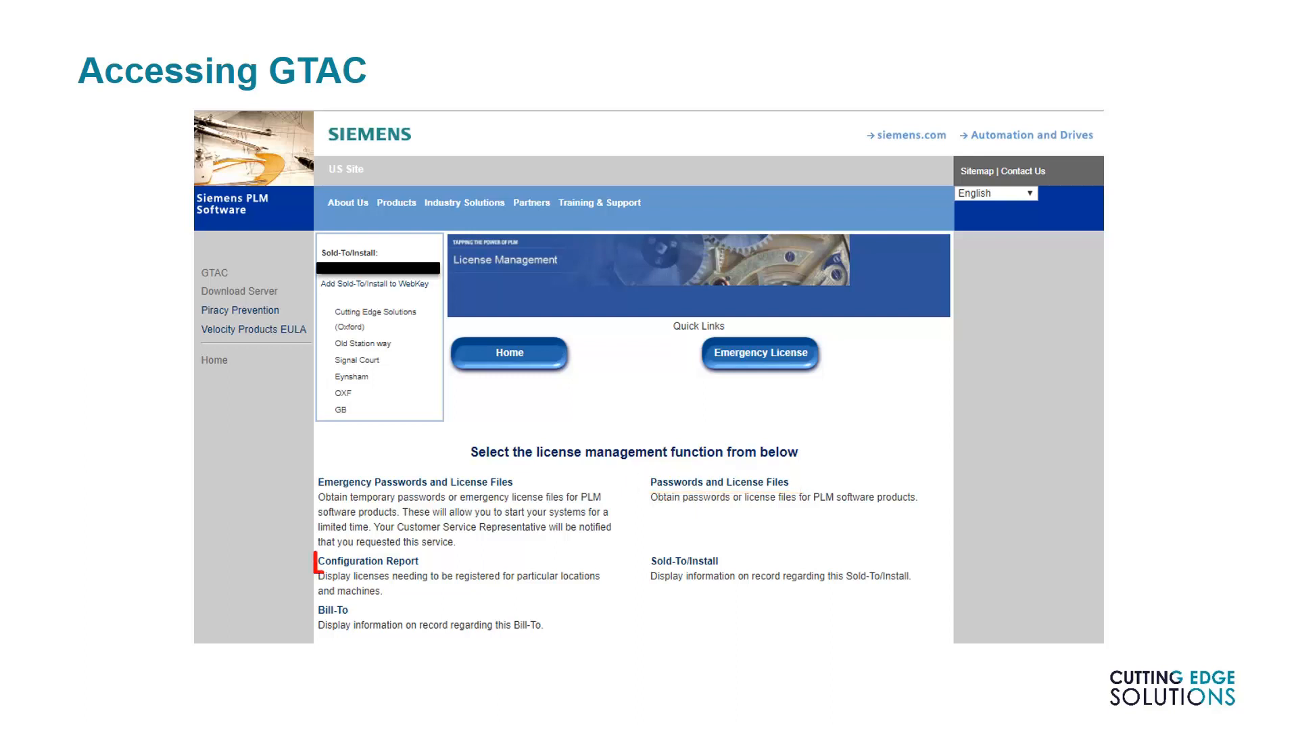
Step: Advance to the Node Locked (ST4 Onwards) slide with its example Siemens license file
{"action": "left_click", "coordinate": [369, 561]}
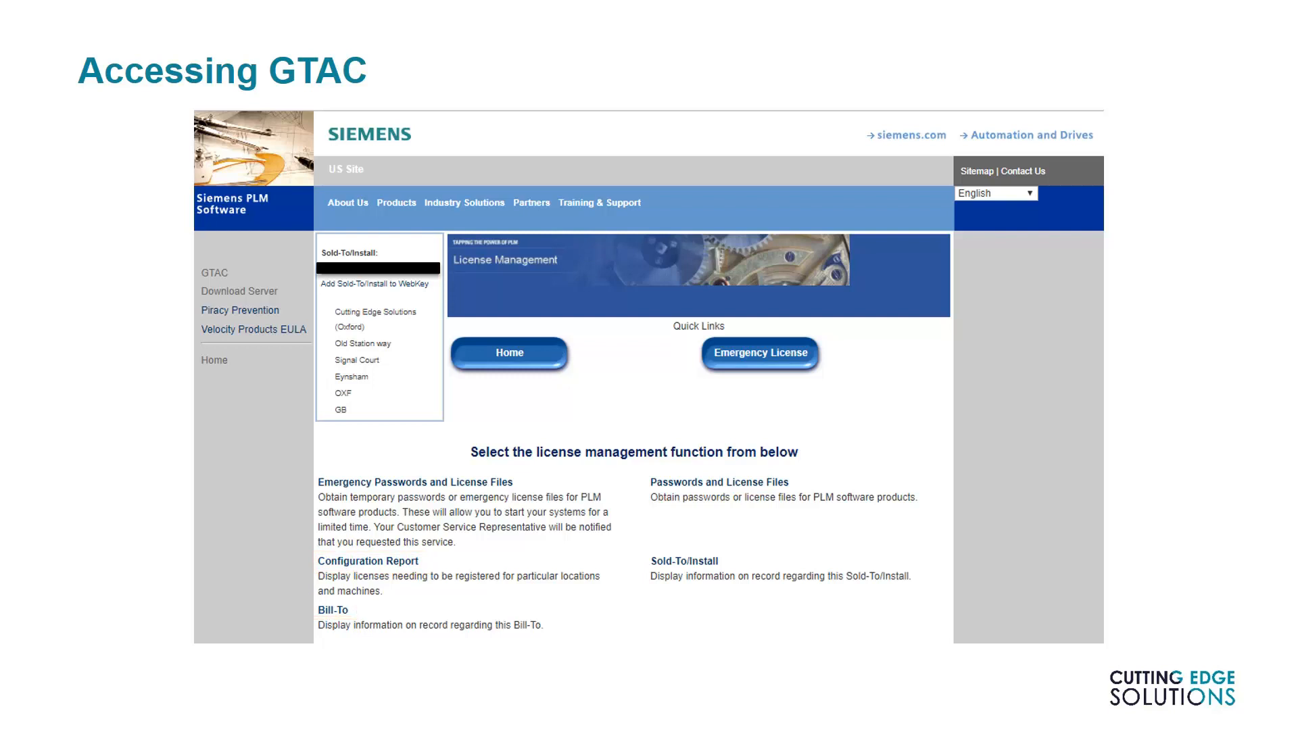
{"action": "left_click", "coordinate": [759, 352]}
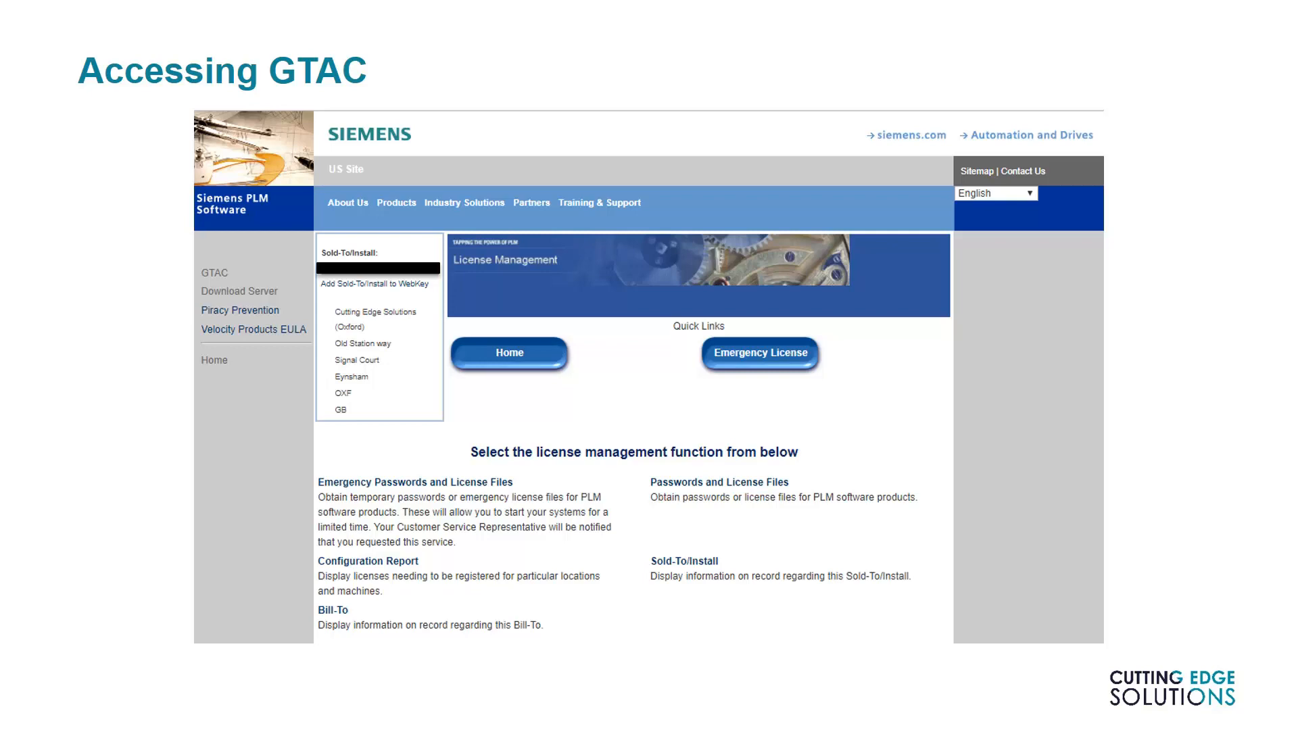
{"action": "key", "text": "Right"}
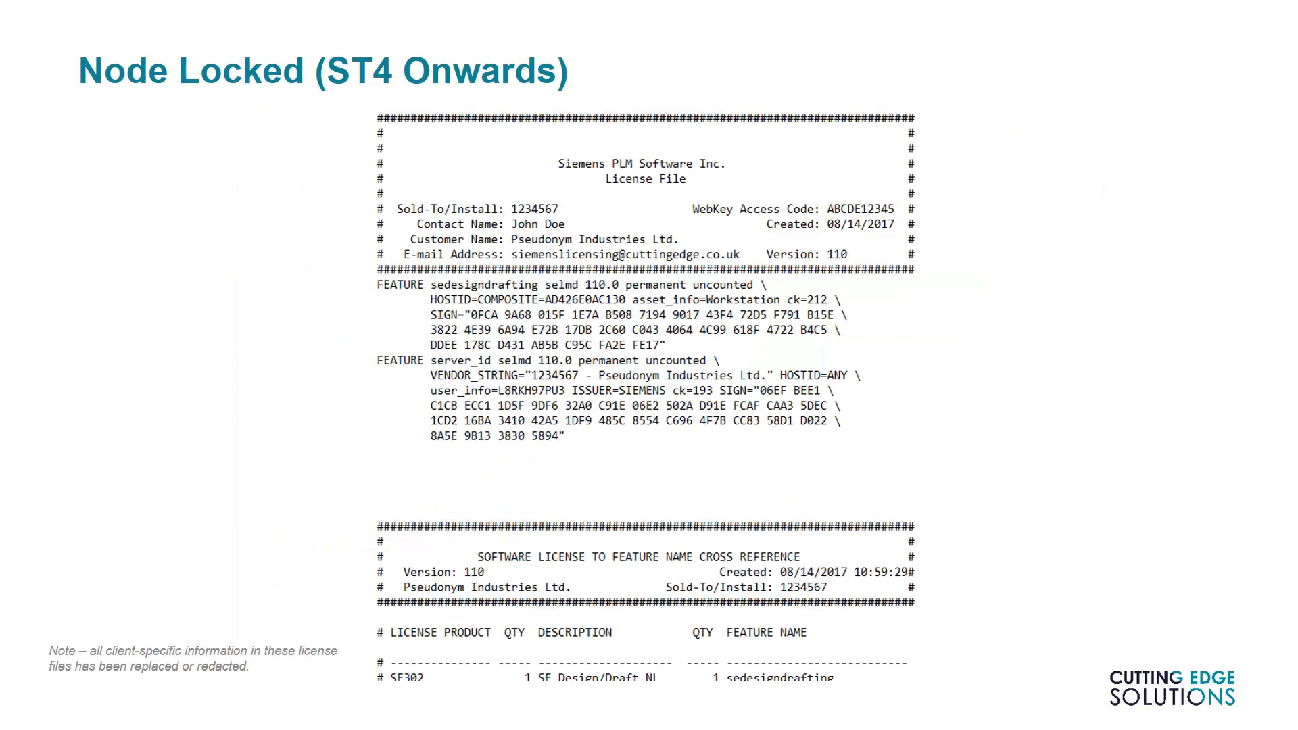
Step: Advance to the Pre-ST4 Node-Locked slide with the disk serial host ID highlighted
{"action": "key", "text": "Right"}
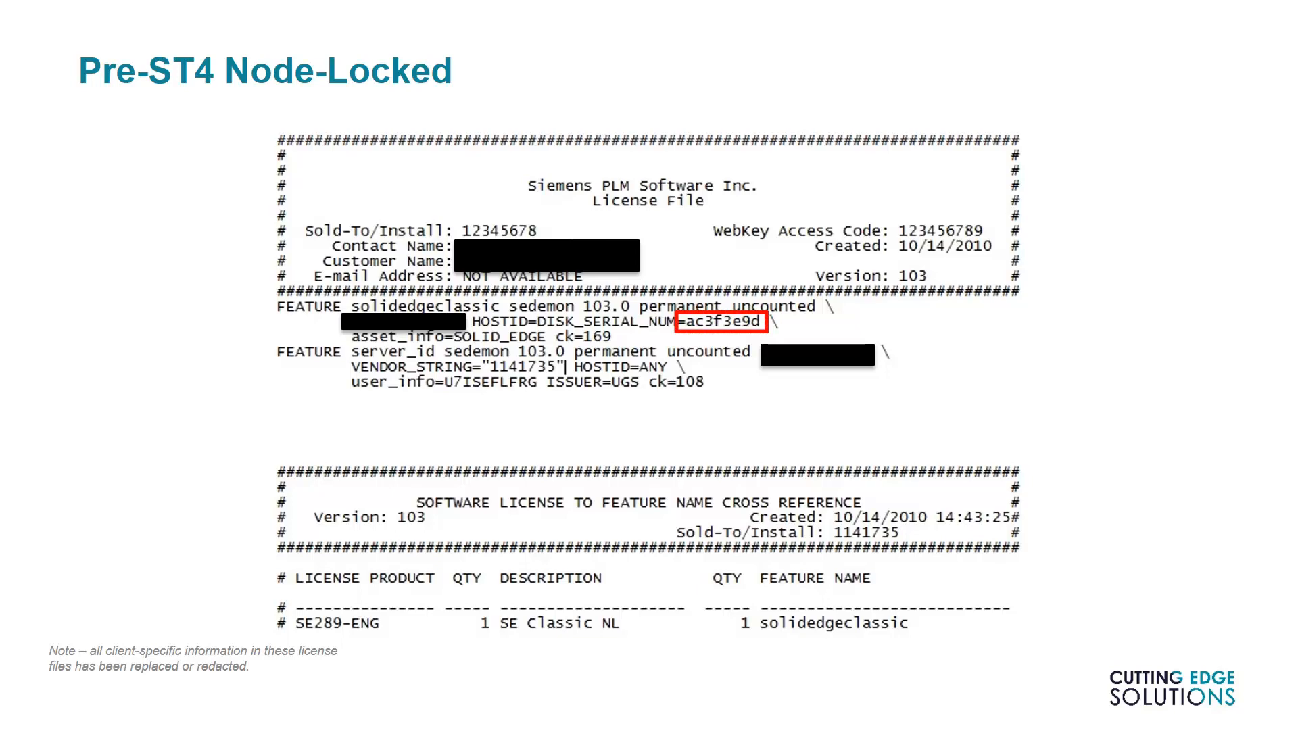
{"action": "key", "text": "Right"}
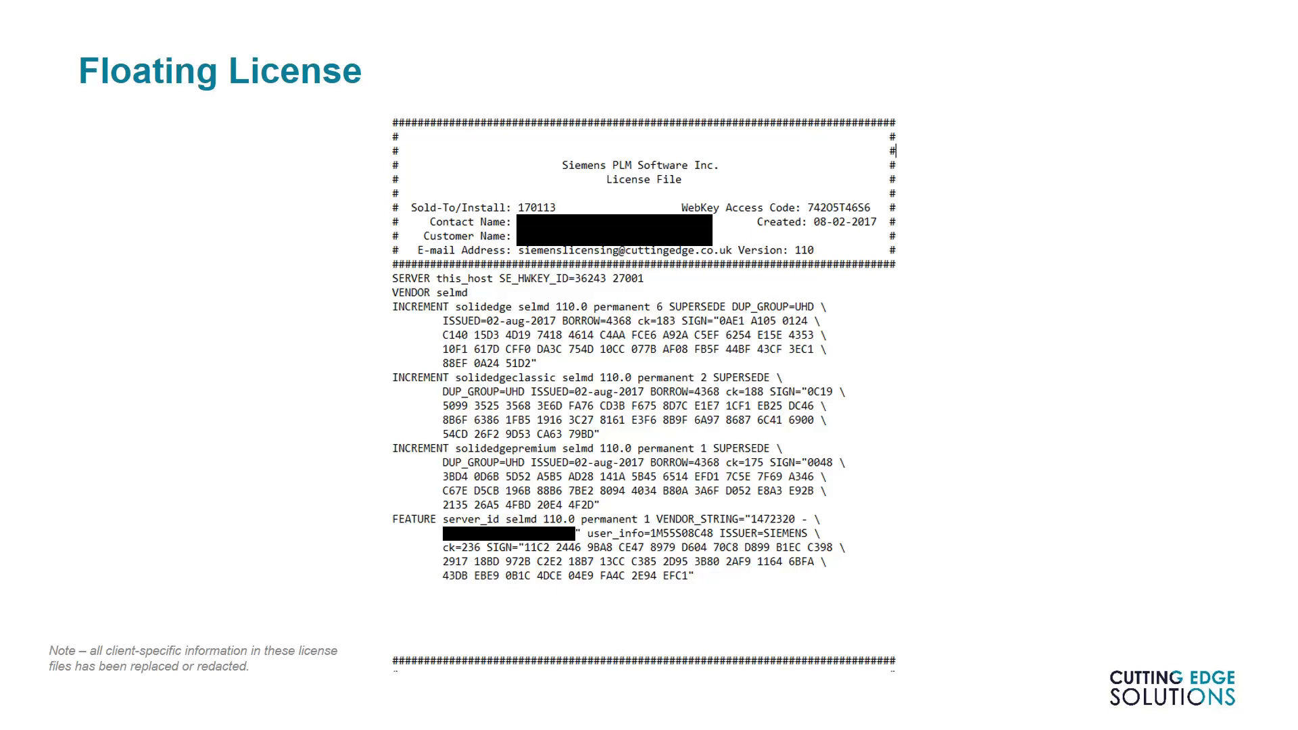
{"action": "left_click", "coordinate": [506, 284]}
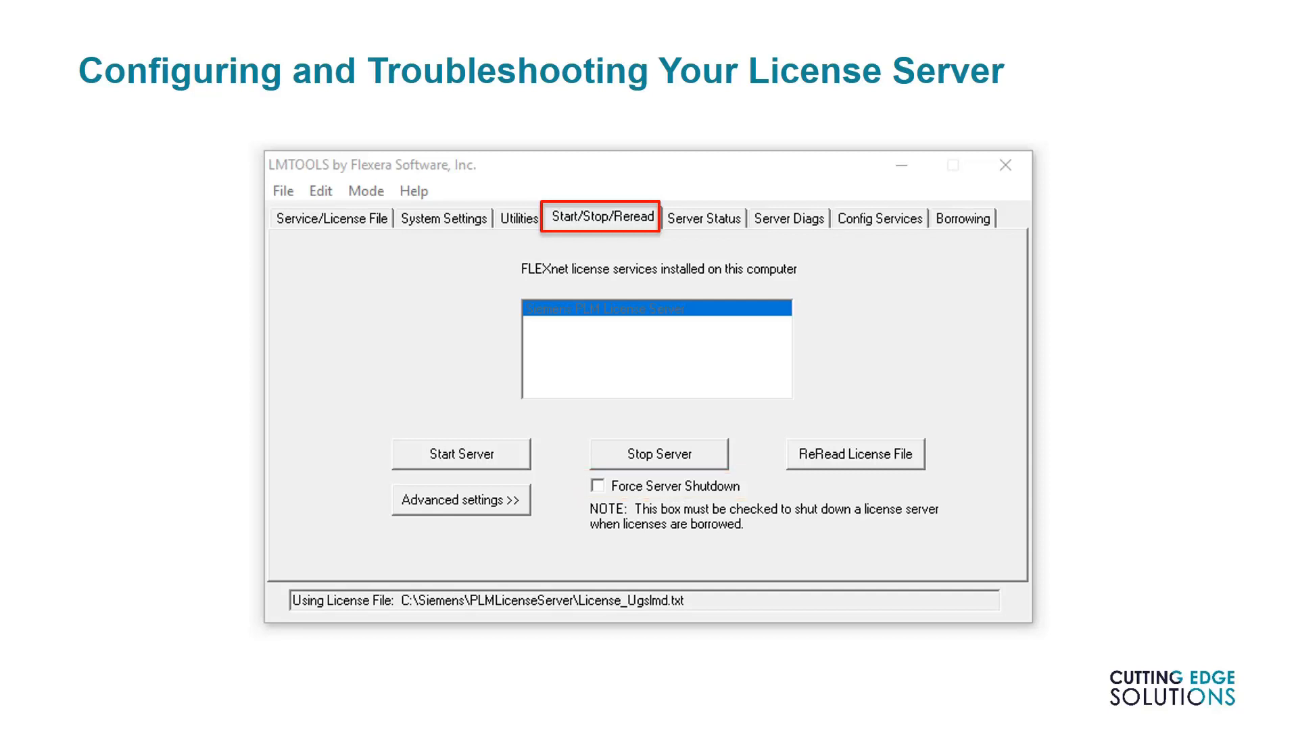
Step: Show the LMTOOLS Server Diags troubleshooting slide, then move on toward the Emergency License slide
{"action": "left_click", "coordinate": [781, 222]}
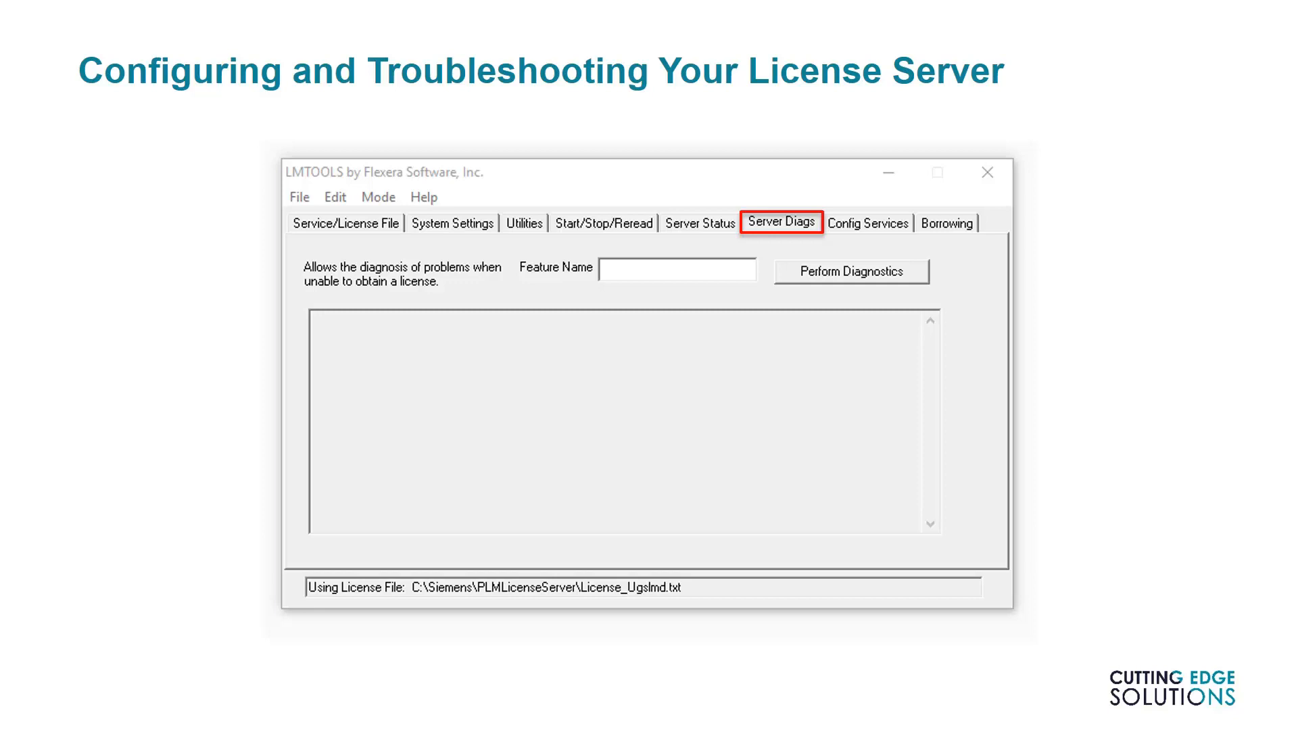
{"action": "left_click", "coordinate": [873, 222]}
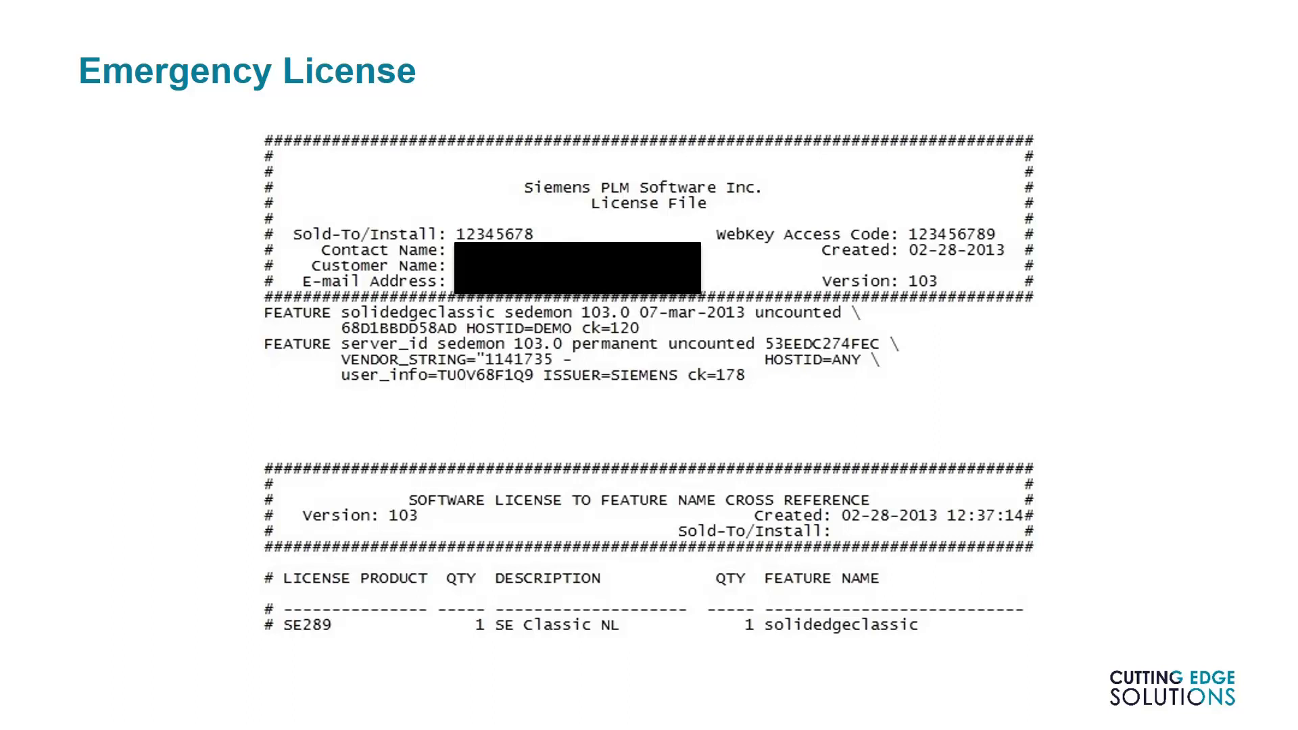
{"action": "key", "text": "Right"}
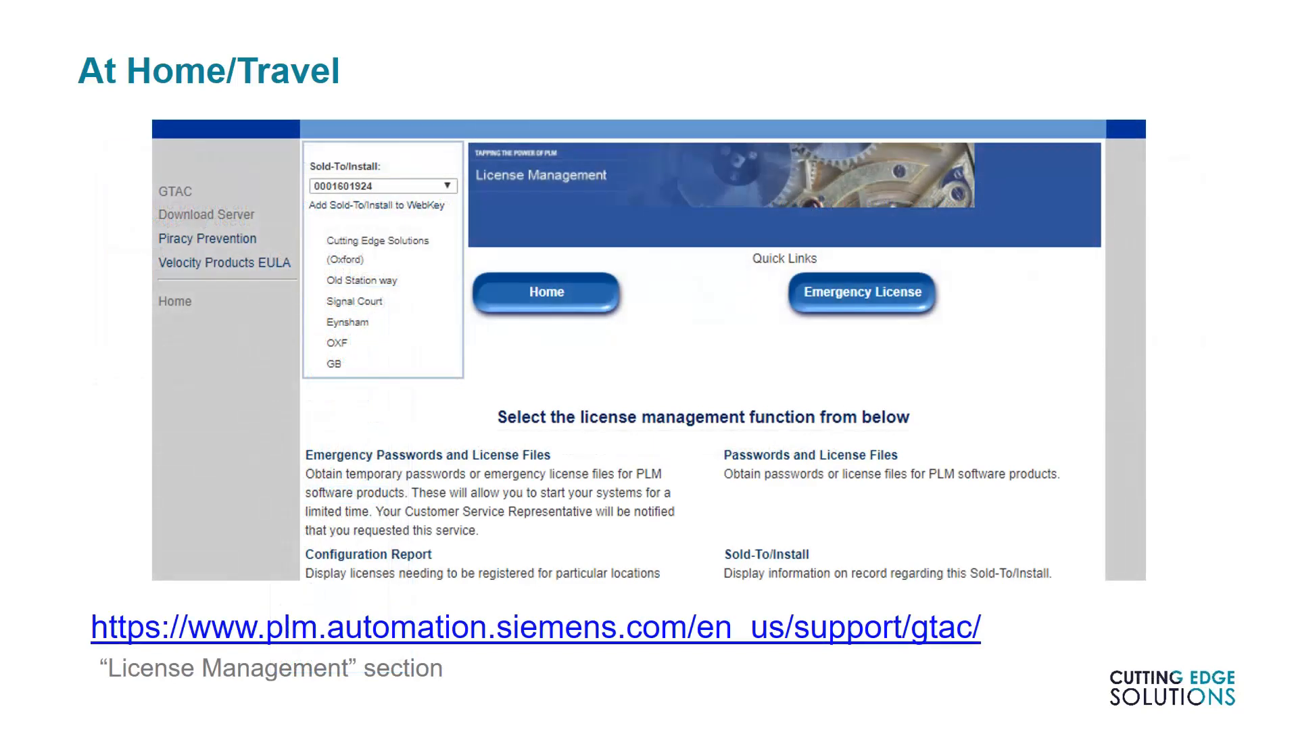
Step: Highlight Passwords and License Files, then reveal the Product Configuration selection screenshot
{"action": "left_click", "coordinate": [813, 454]}
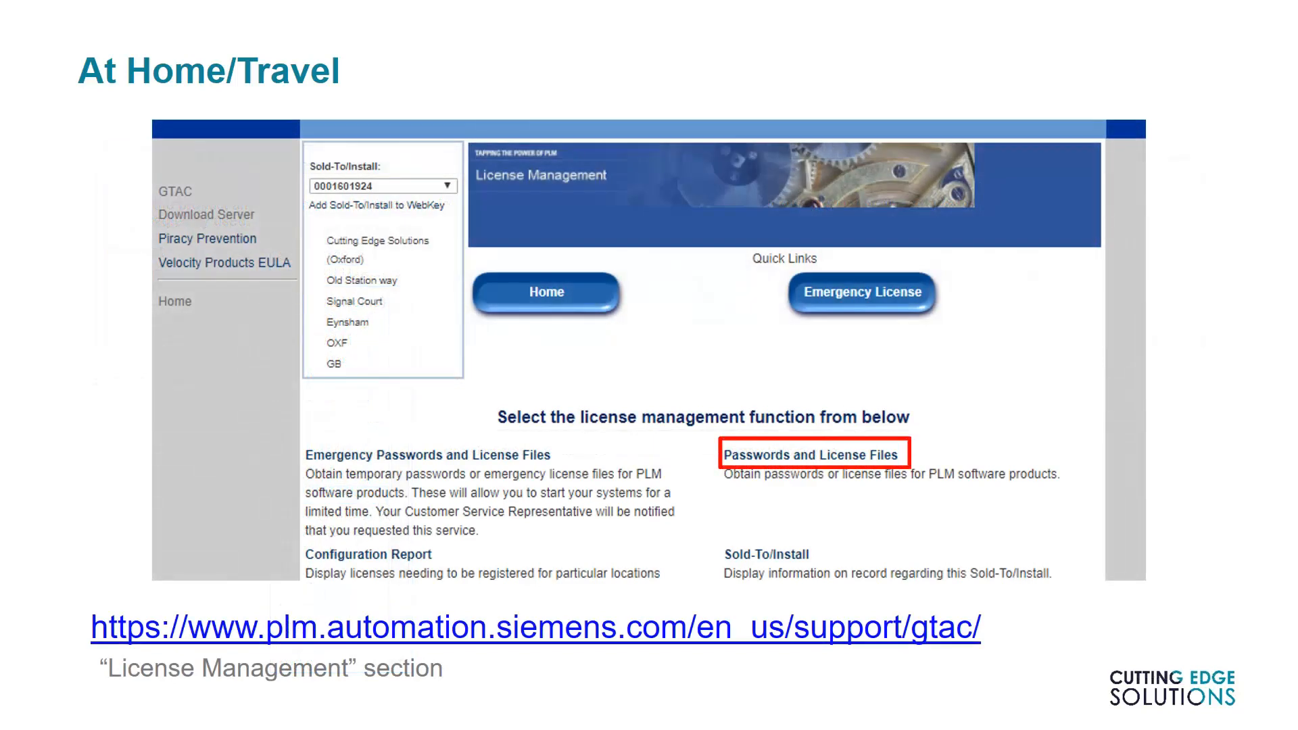
{"action": "left_click", "coordinate": [811, 454]}
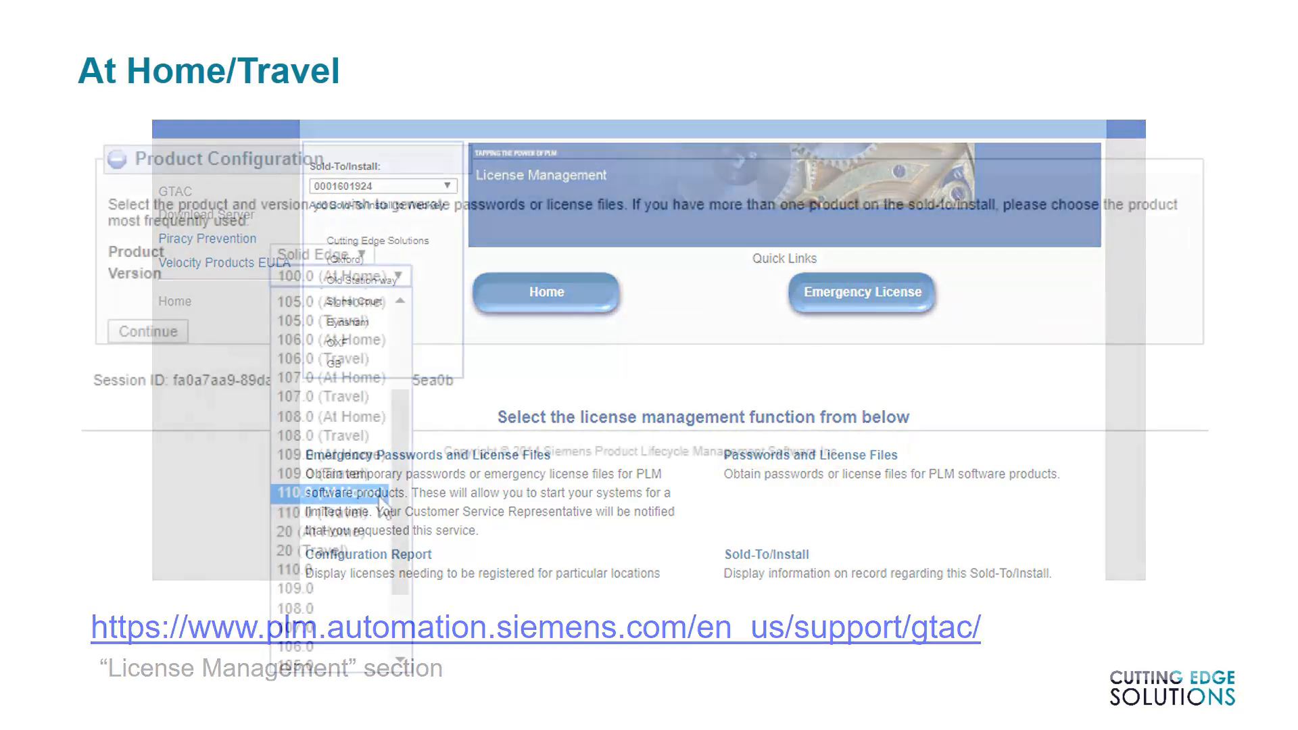